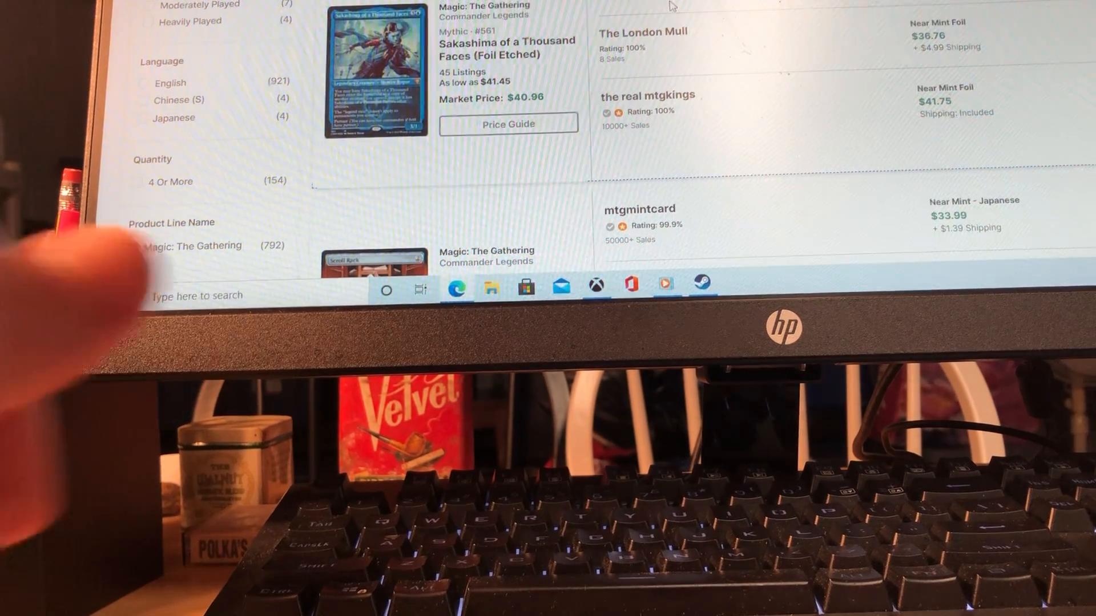
Limit the Sakashima of a Thousand Faces results to the Magic: The Gathering product line.
click(138, 251)
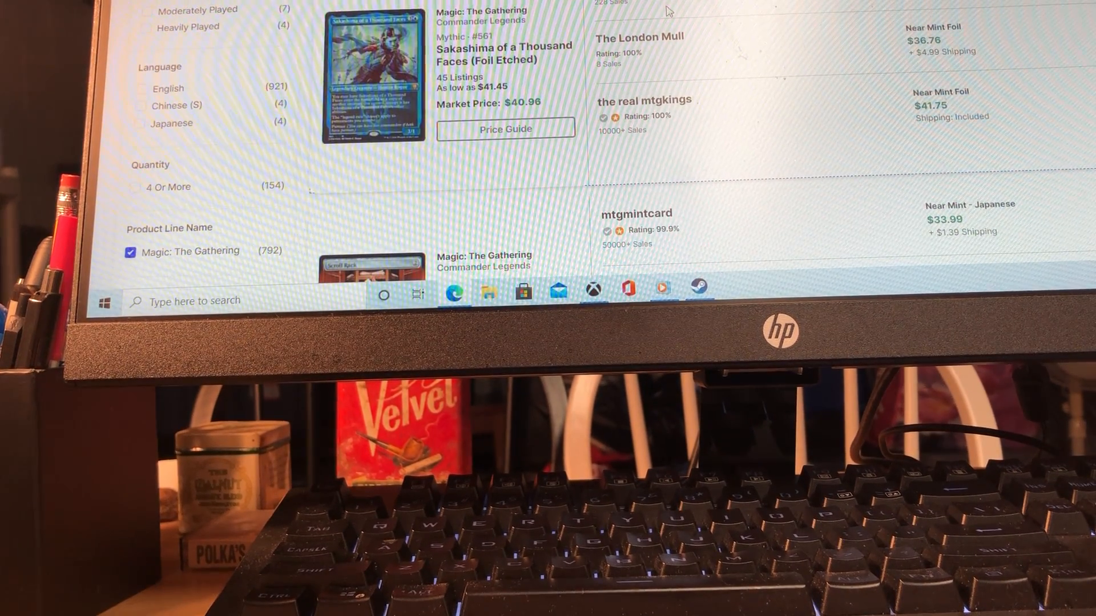